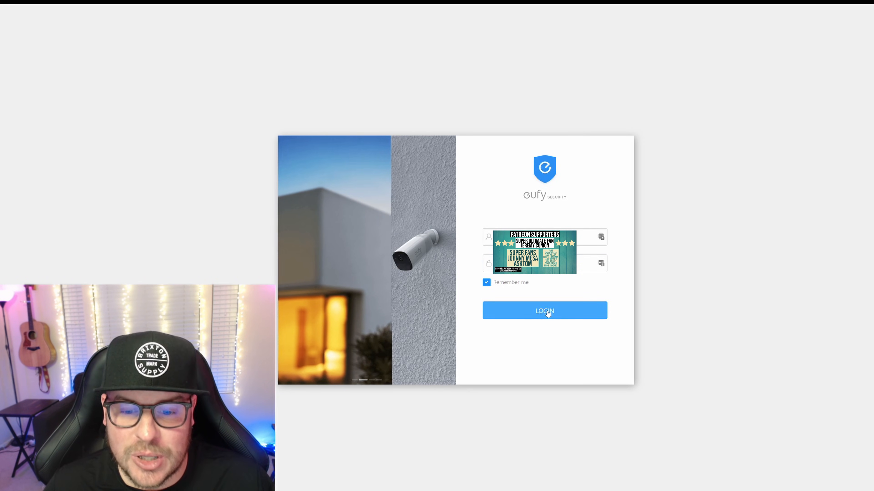
Sign in with the saved credentials to reach the Cameras page listing Backyard and Trash.
click(545, 310)
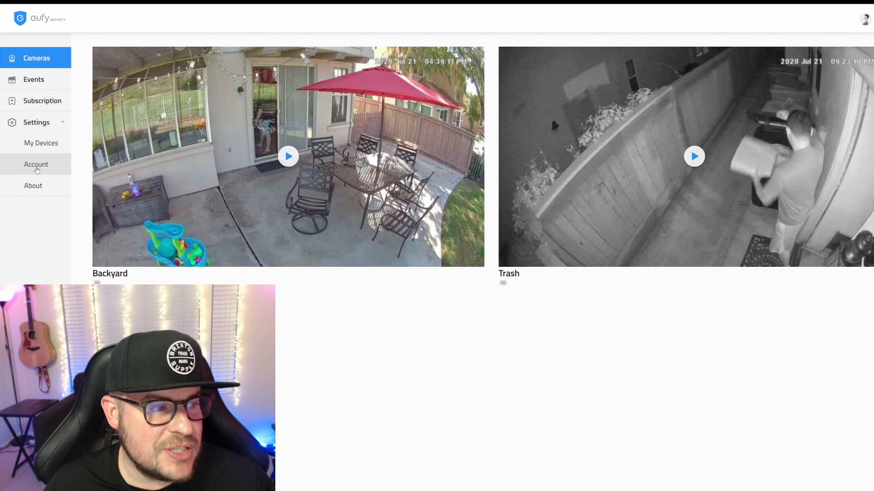
mouse_move(540, 260)
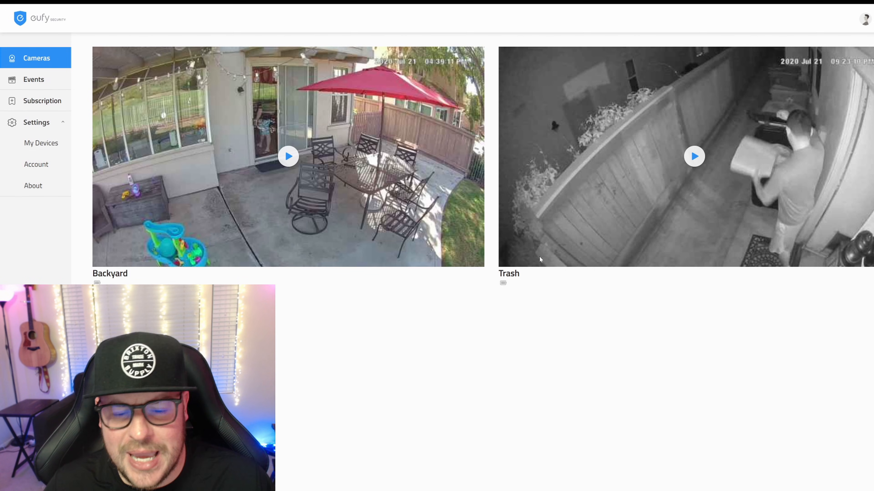
mouse_move(430, 288)
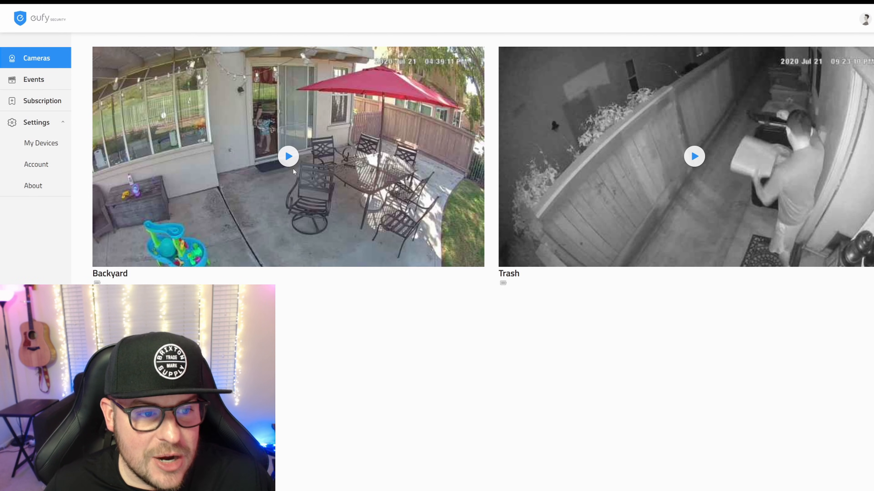
Start live streams for the Backyard and Trash cameras and adjust sound on the Trash feed.
click(288, 156)
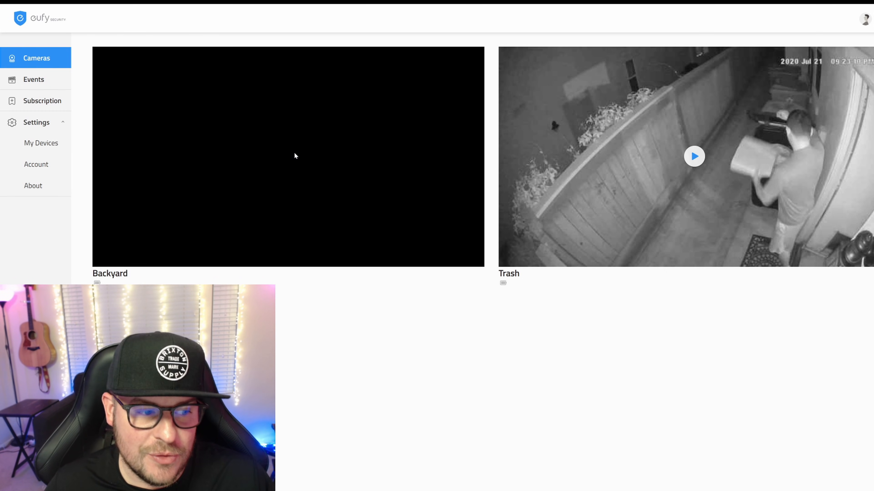
click(294, 157)
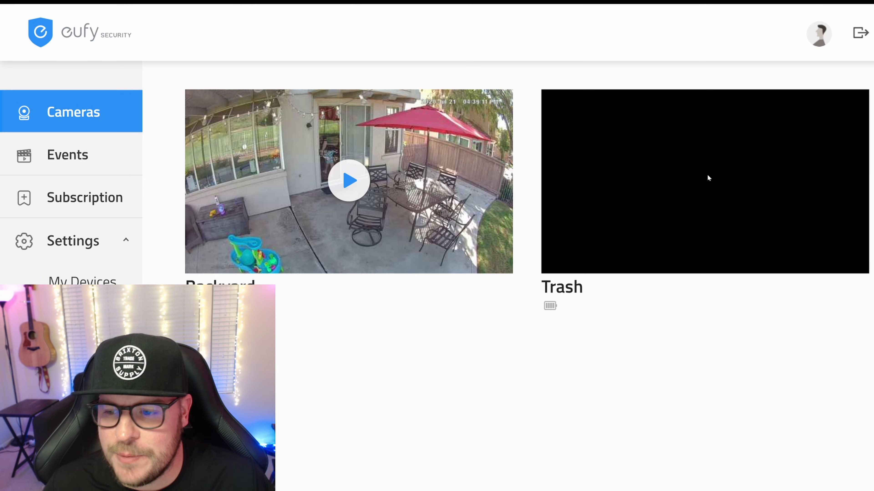
click(709, 179)
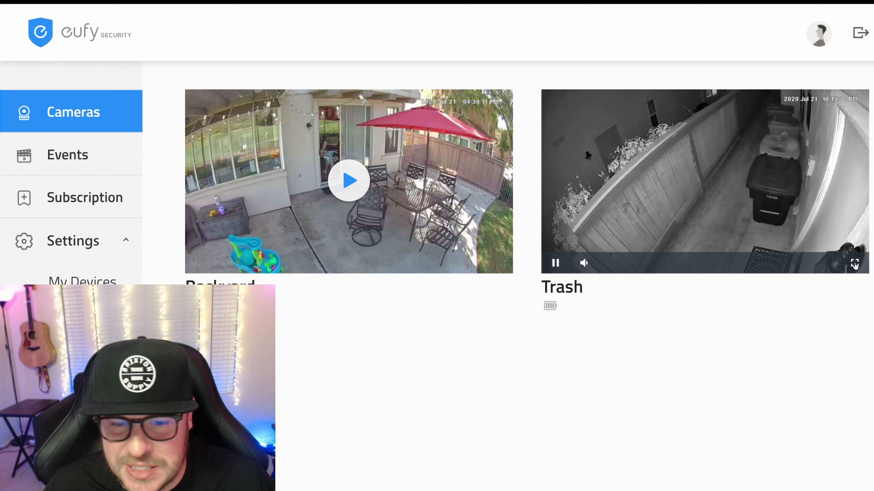
click(584, 263)
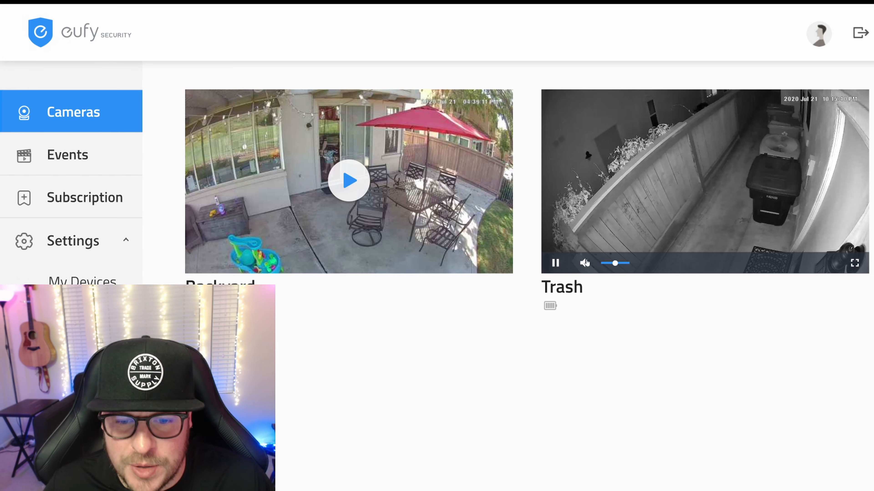
click(855, 264)
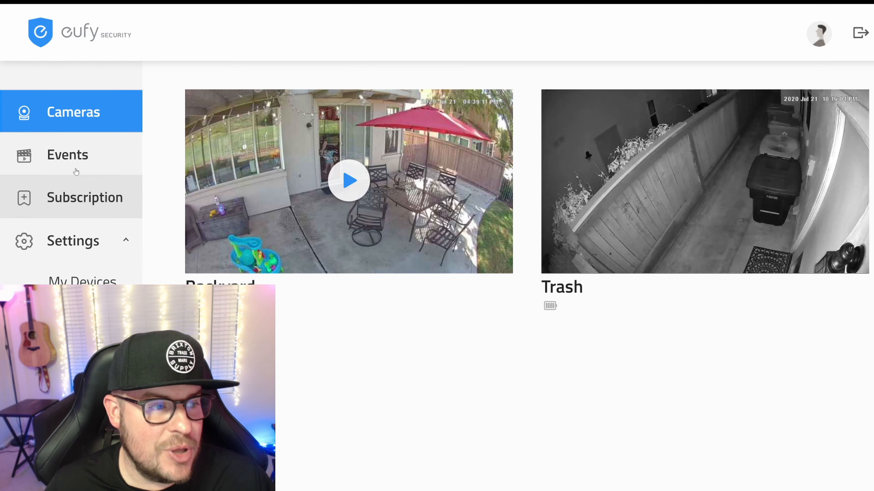
View the Events calendar for July 2020, showing no videos on cloud storage.
click(71, 159)
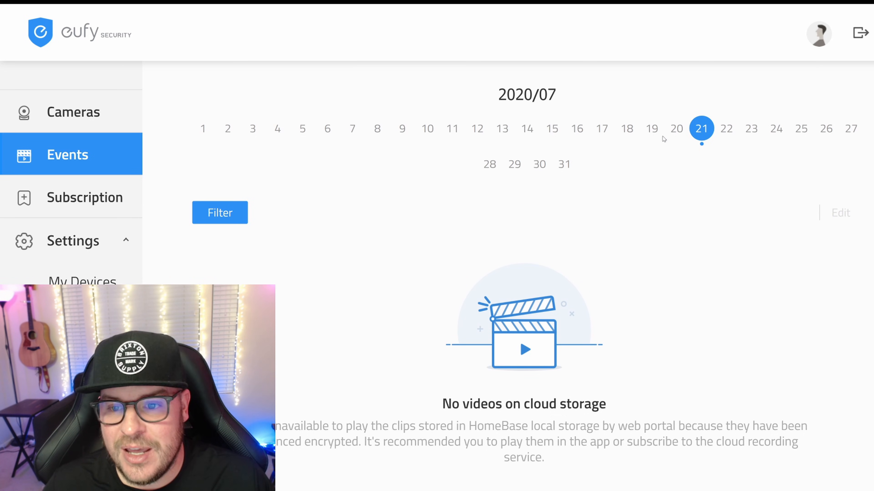
mouse_move(535, 327)
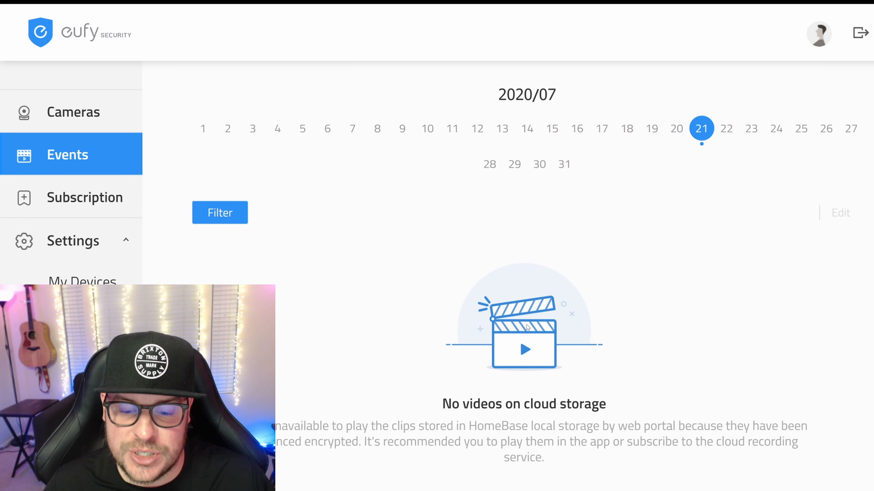
mouse_move(281, 420)
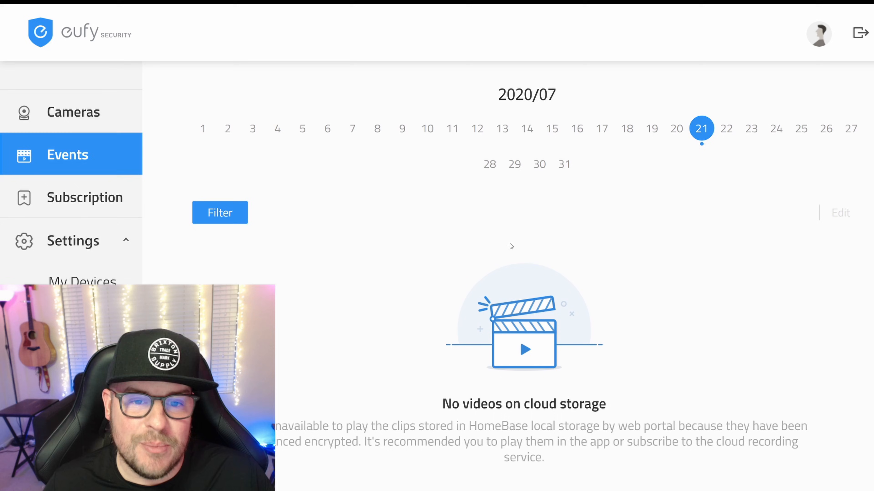
mouse_move(514, 269)
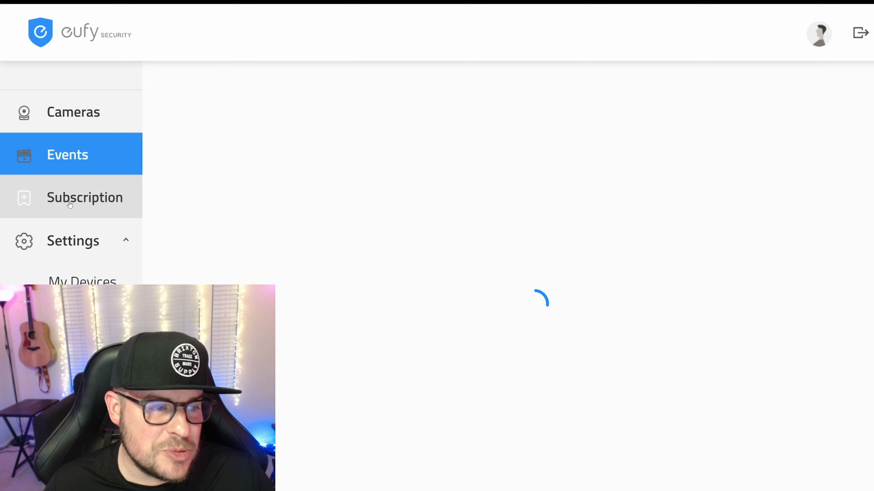
Review the subscription service plans, selecting the Basic Monthly plan options.
click(70, 201)
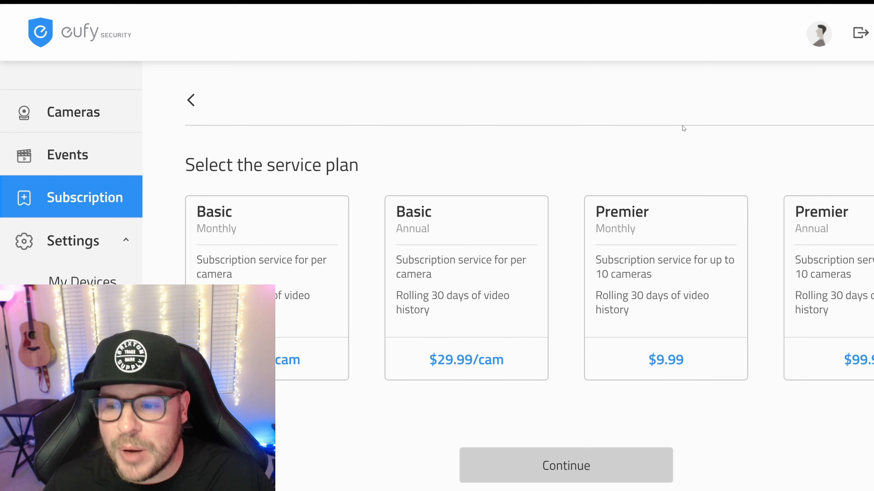
mouse_move(315, 195)
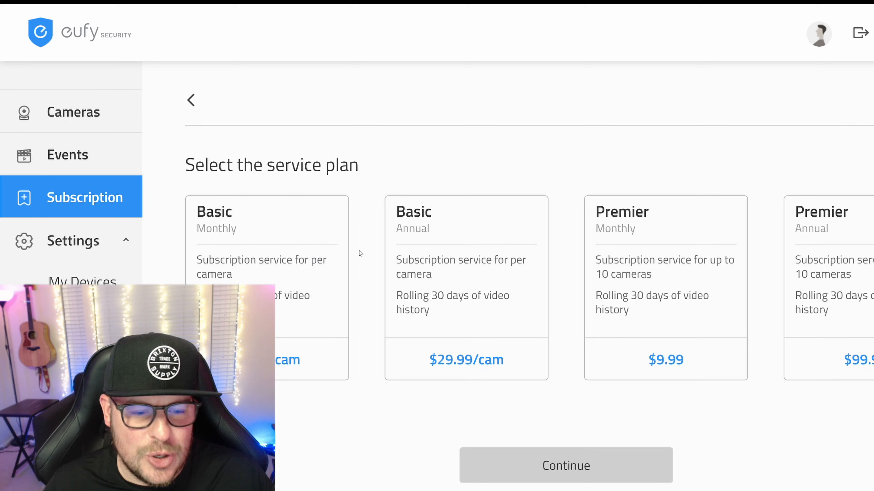
click(265, 273)
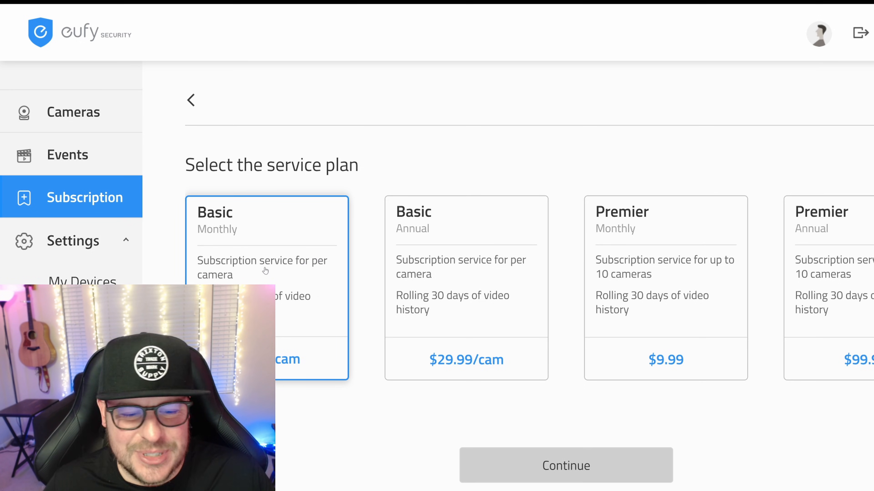
click(452, 262)
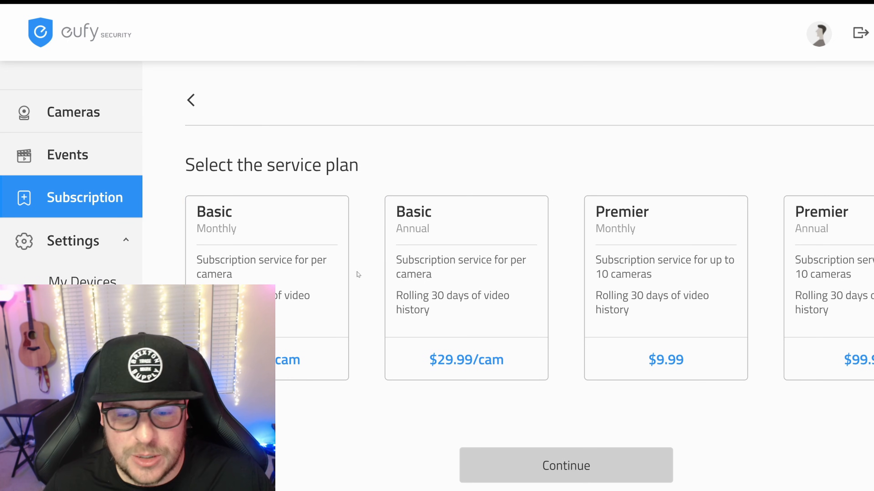
click(680, 249)
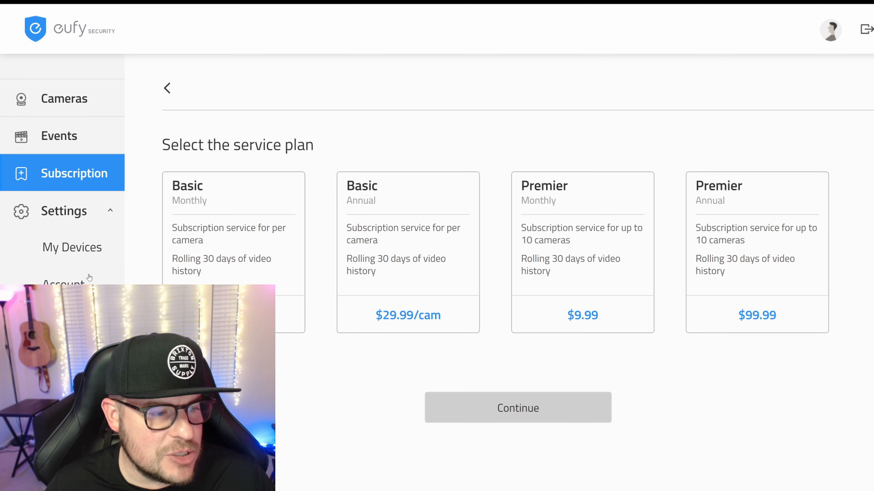
View My Devices listing the Home base with Backyard and Trash cameras.
click(86, 250)
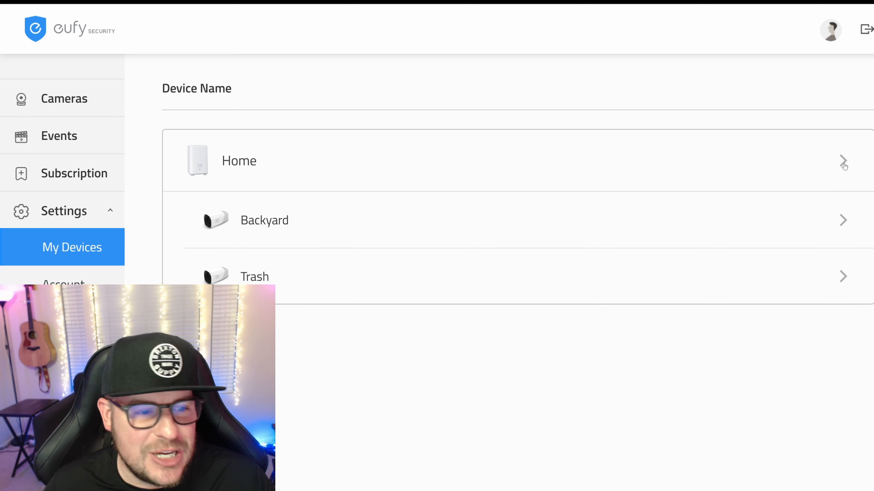
View the Backyard camera's device info (eufyCam2), then the About page showing v1.32.
click(240, 160)
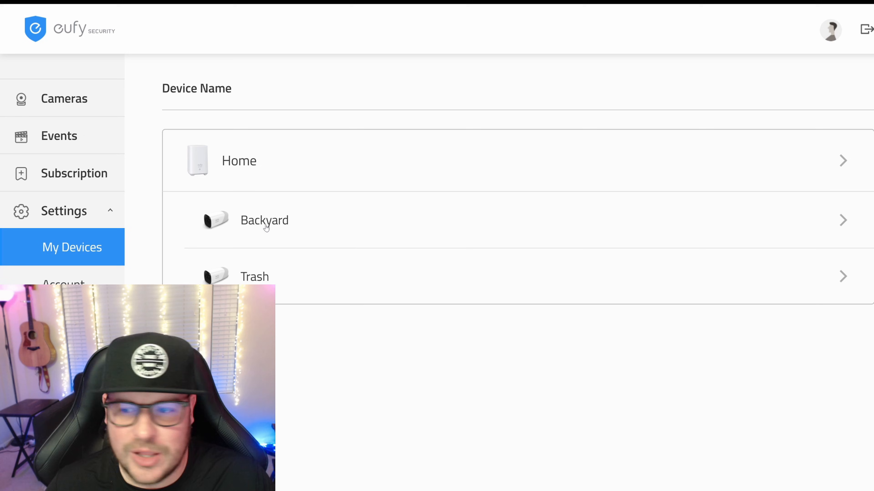
click(265, 225)
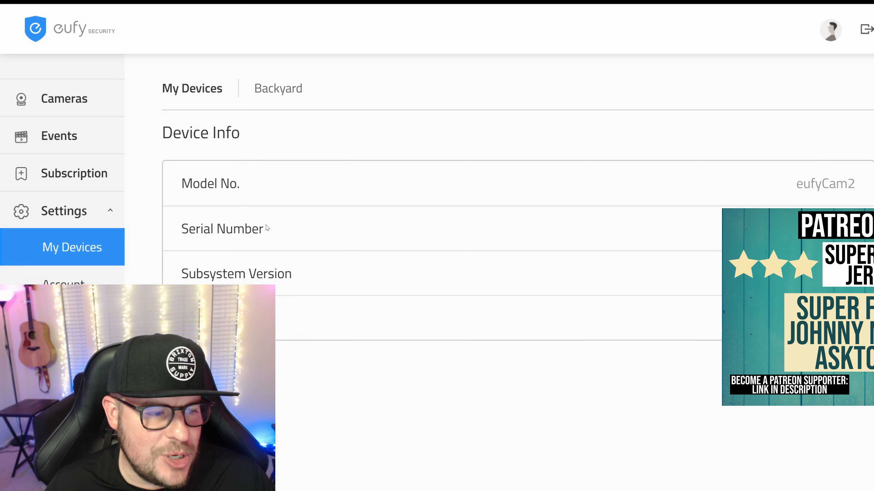
click(61, 282)
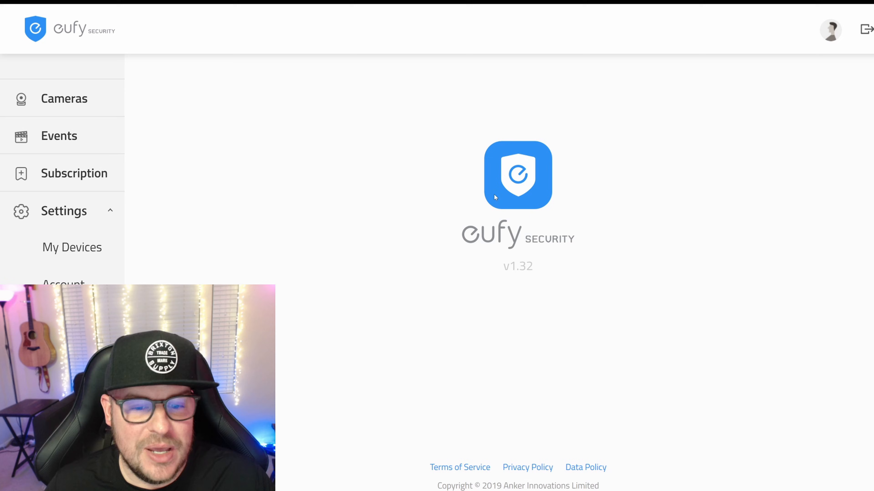
mouse_move(412, 222)
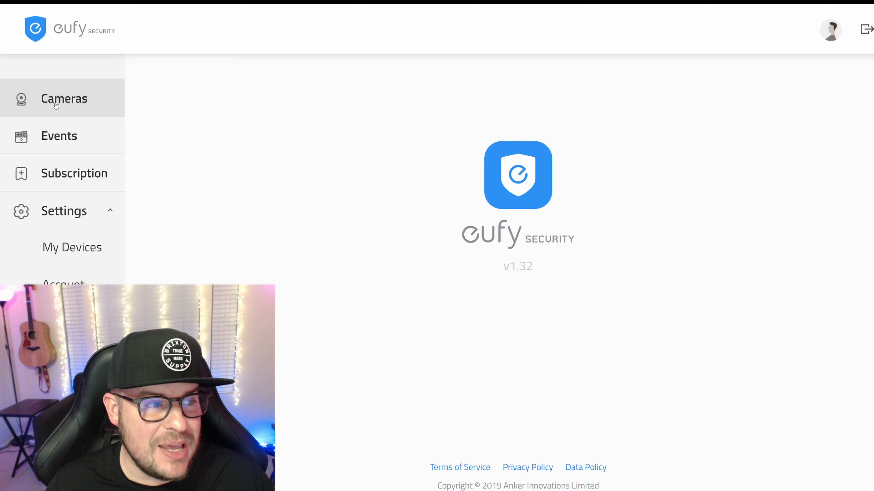
Return to the Cameras overview with the Backyard and Trash snapshots.
click(64, 100)
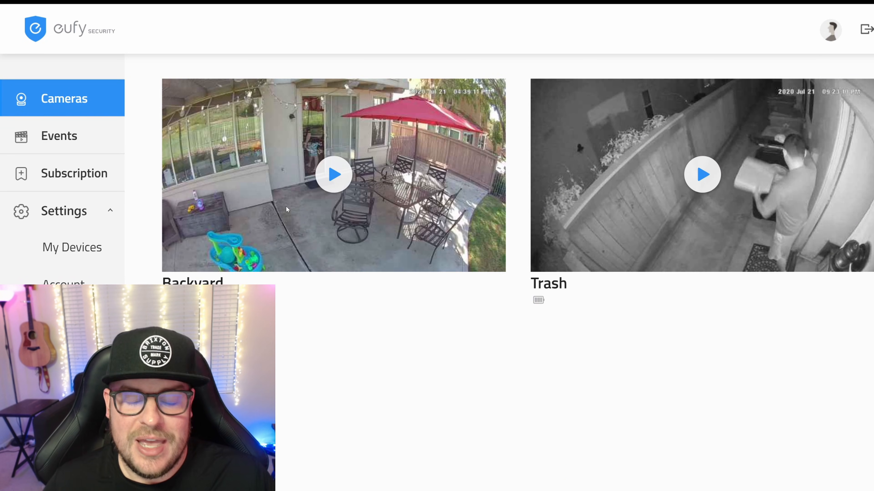